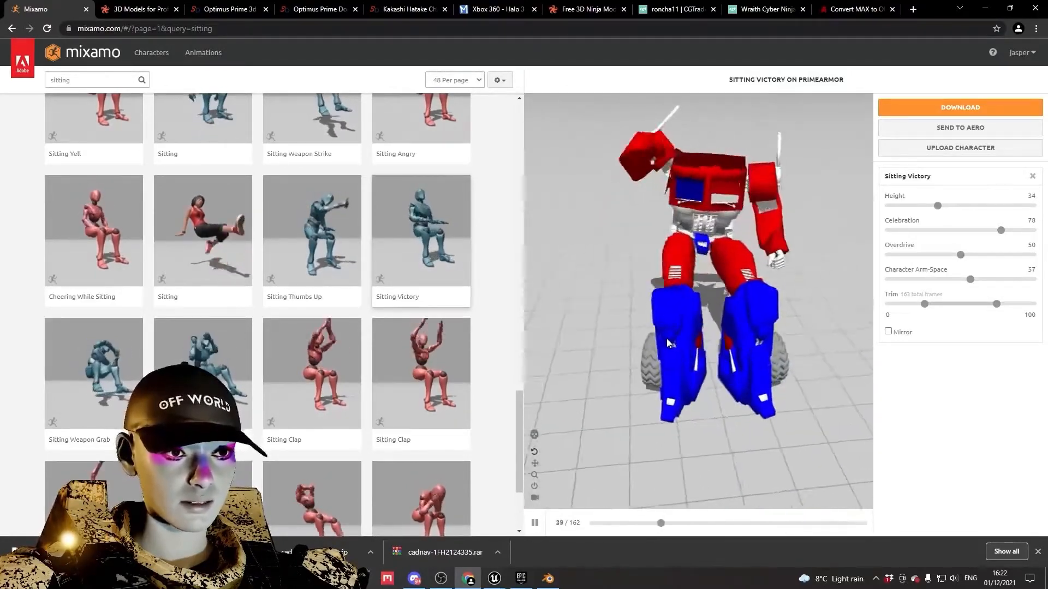
Download PrimeArmor in Sitting Victory as FBX Binary with Skin at 30 fps, then edit BP_Ettore
click(959, 107)
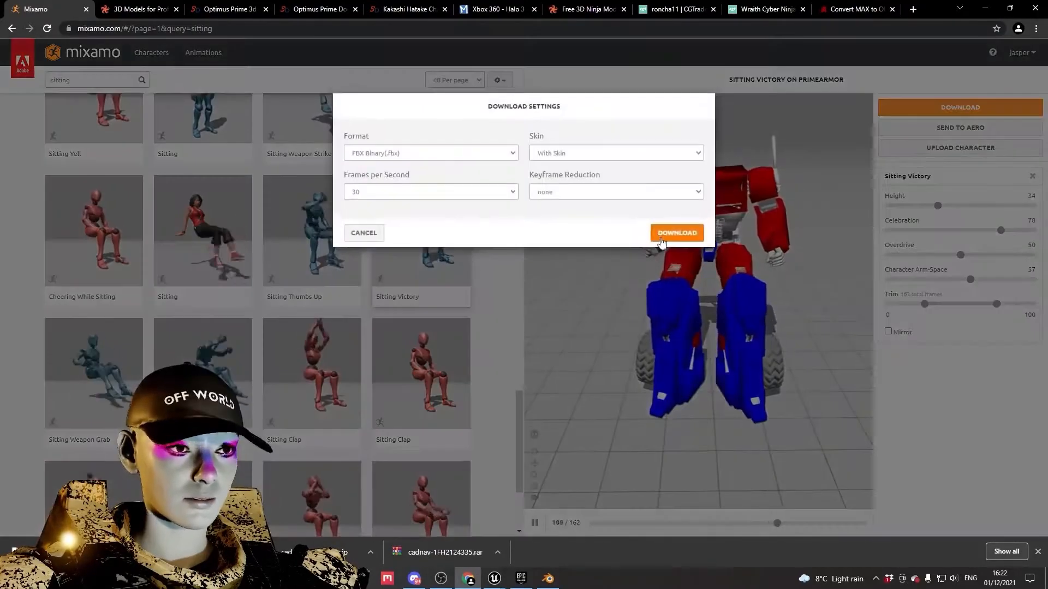
click(676, 233)
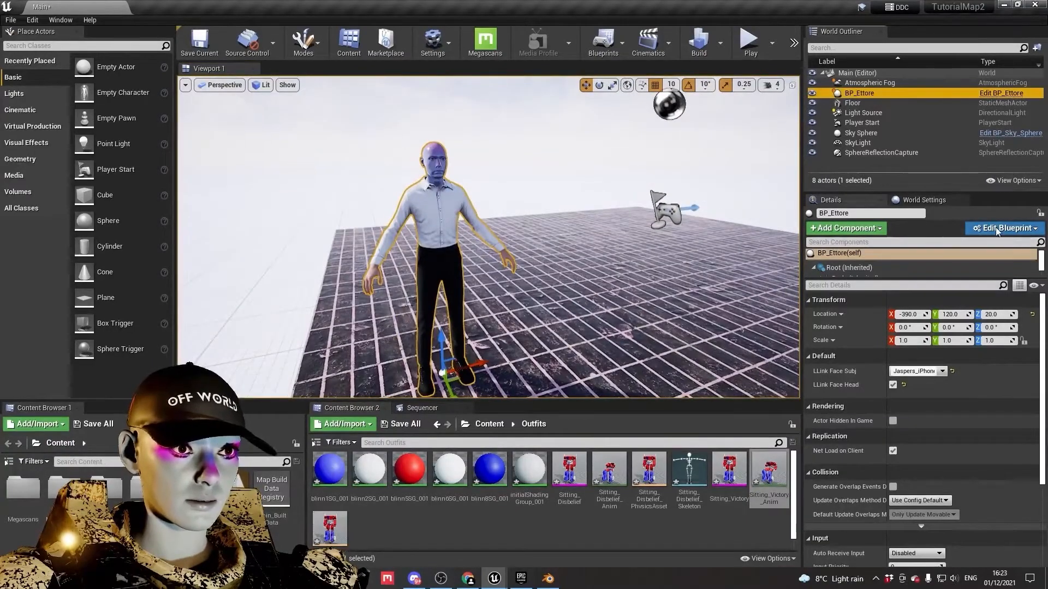
click(1002, 228)
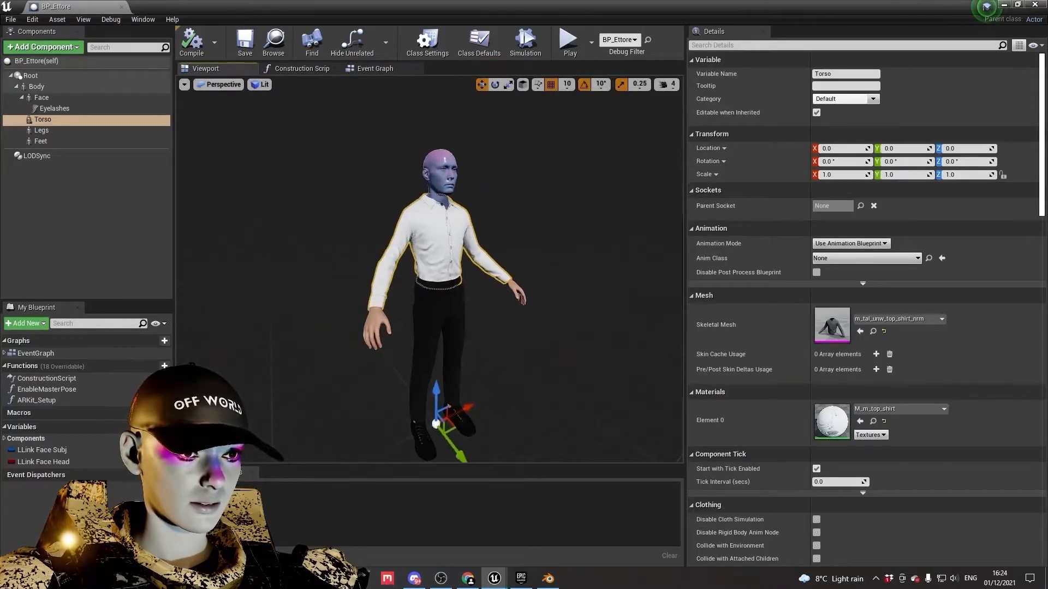
Delete the Torso, Legs and Feet clothing components, then select Face and Body
click(42, 97)
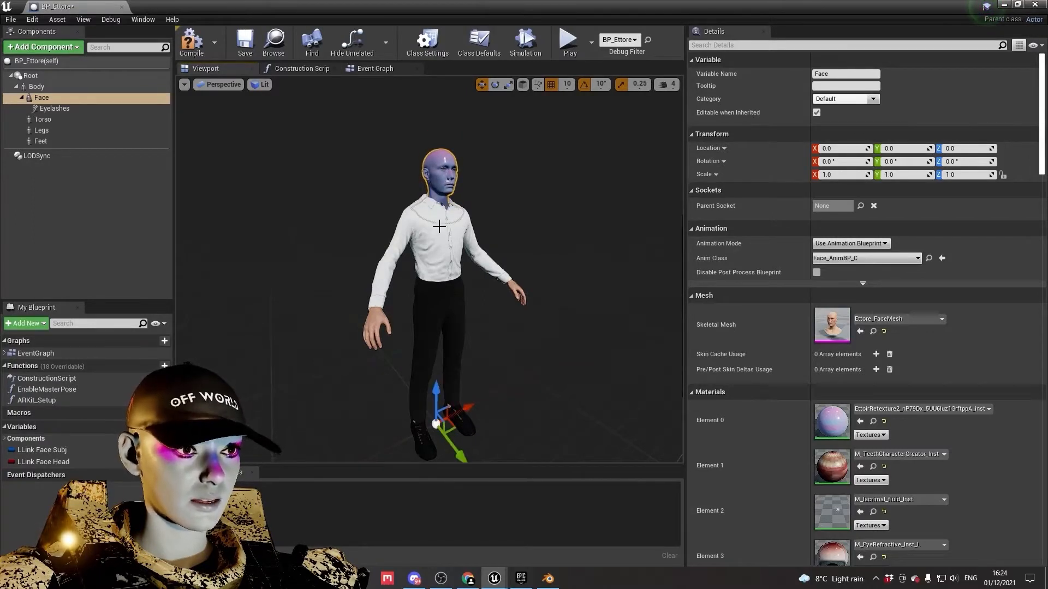
click(42, 130)
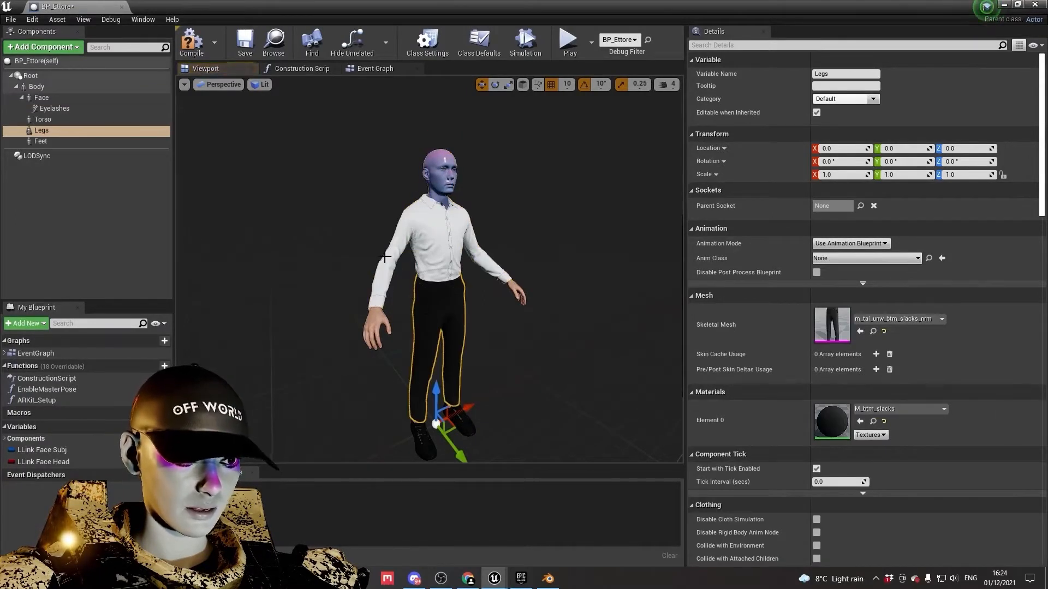
click(43, 119)
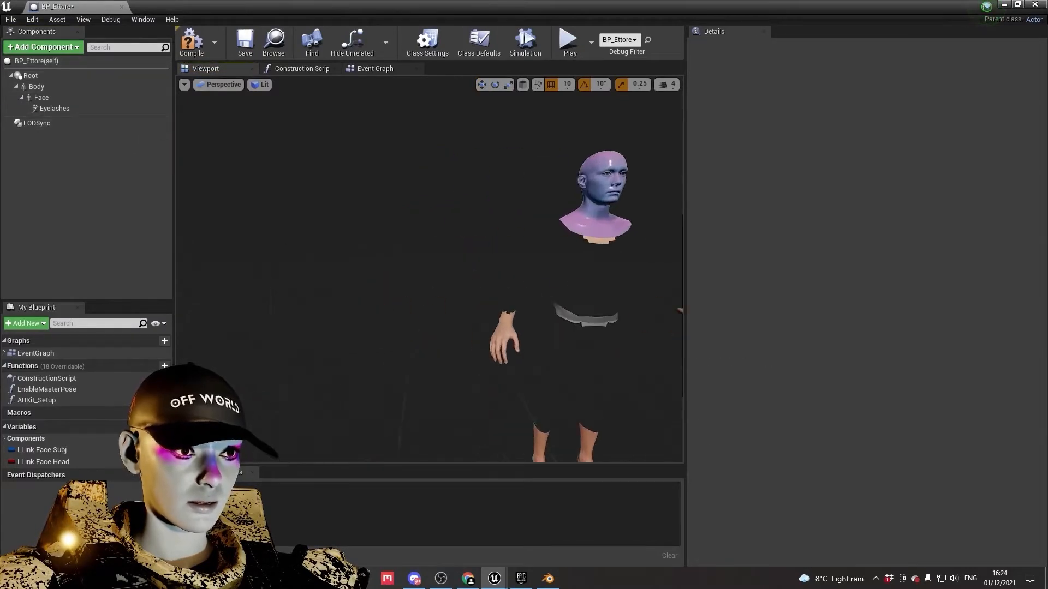
click(41, 98)
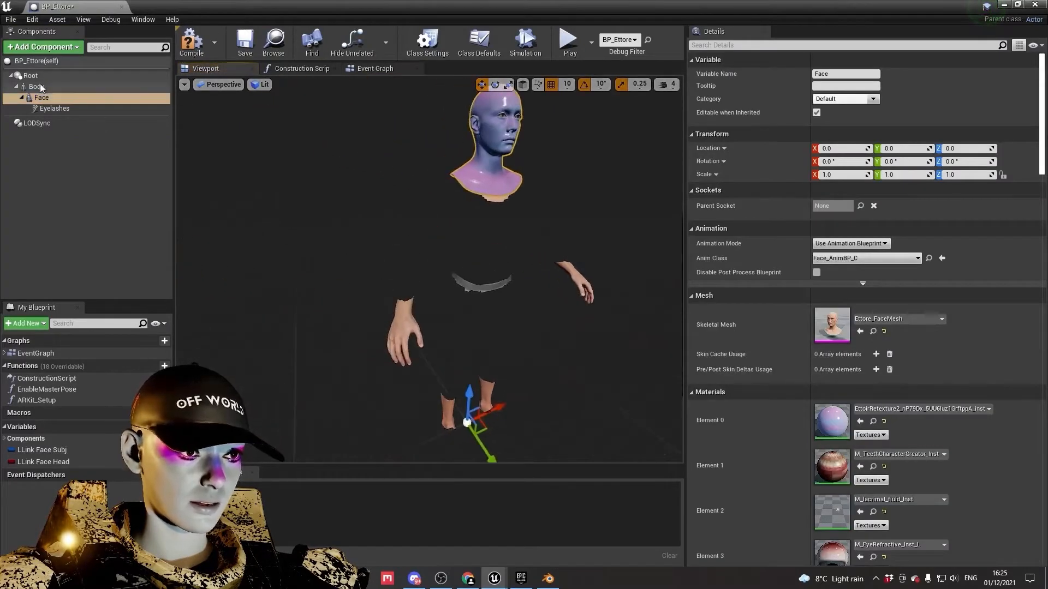
click(36, 87)
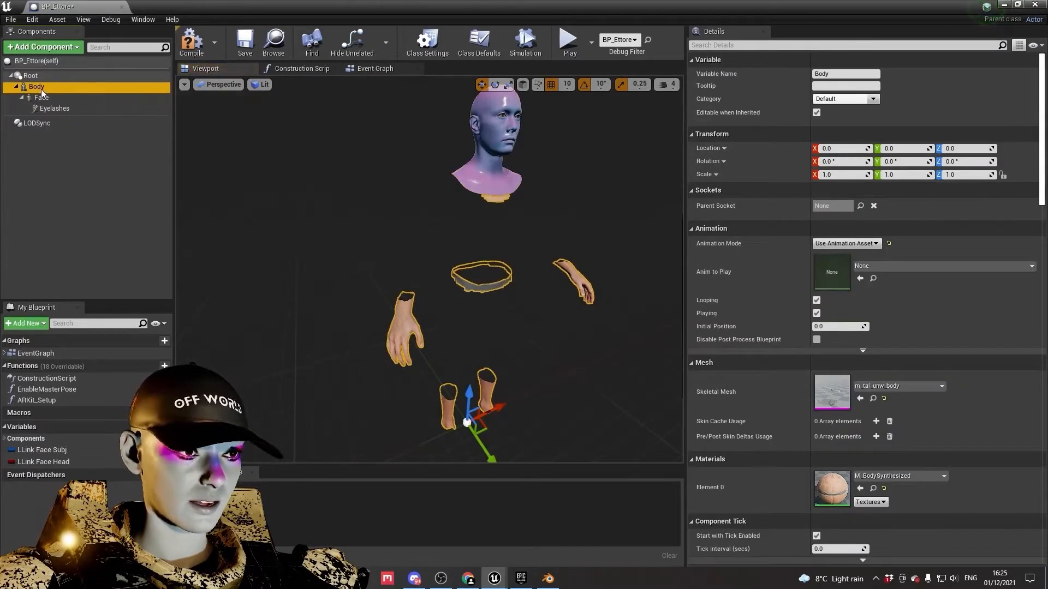
mouse_move(37, 97)
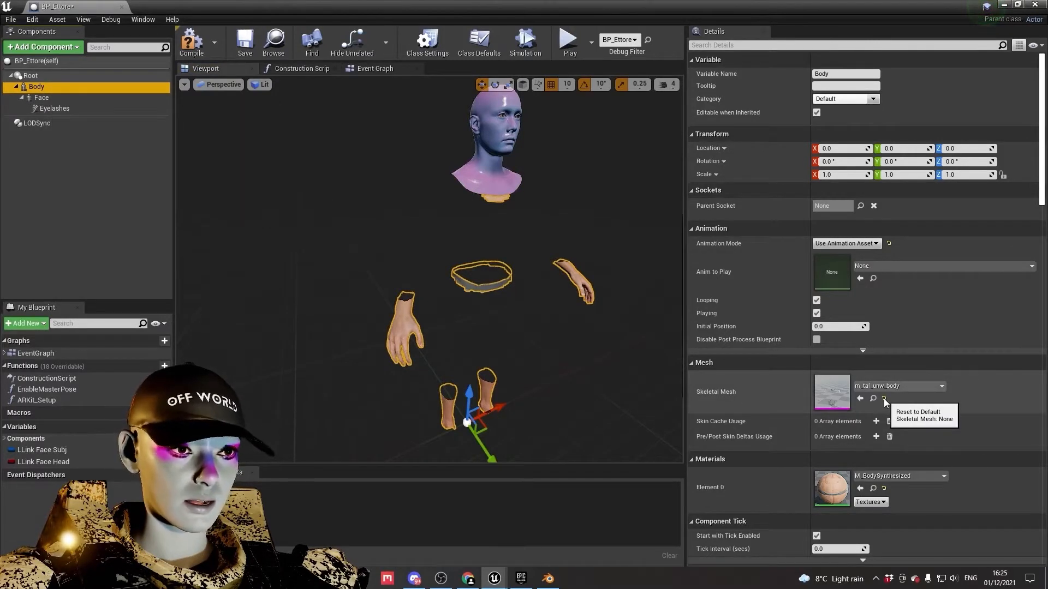
Reset the Body component's Skeletal Mesh to default and return to the main level
click(883, 398)
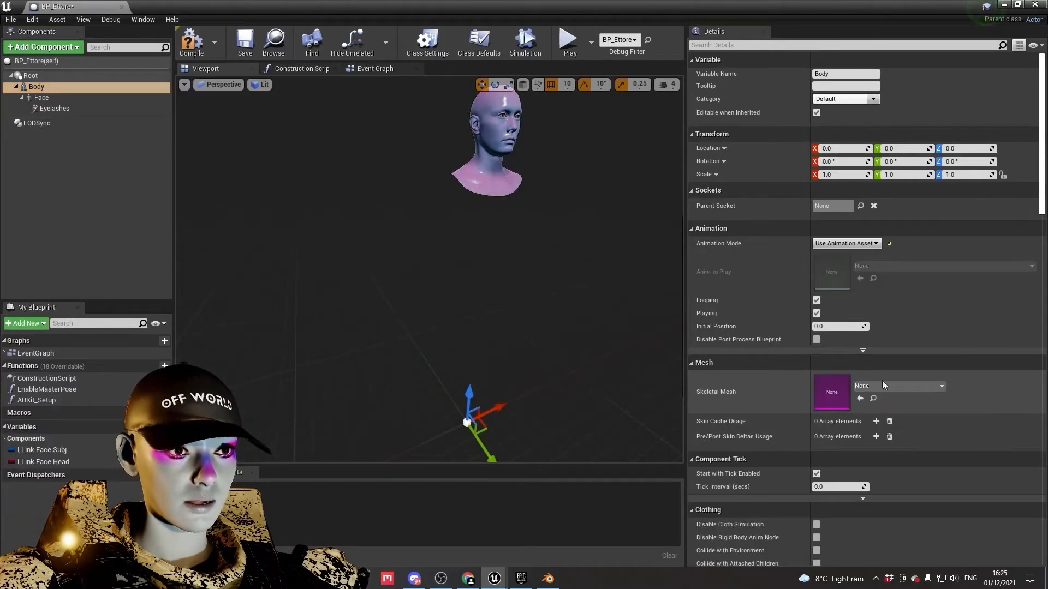
click(191, 41)
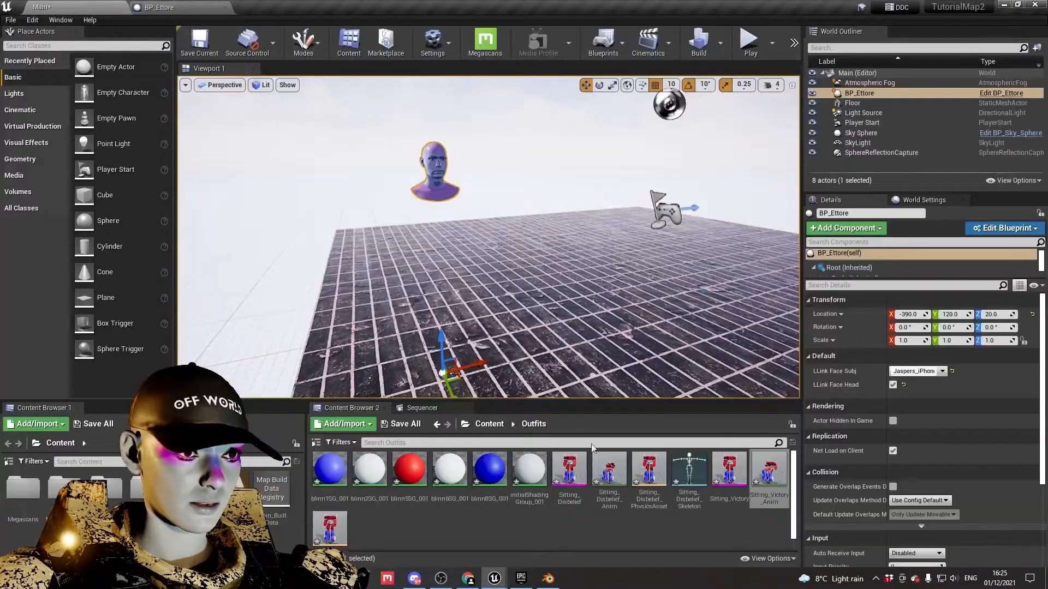
Select the Sitting_Victory skeletal mesh in Outfits and start renaming it to PRIMEARMOR
click(568, 469)
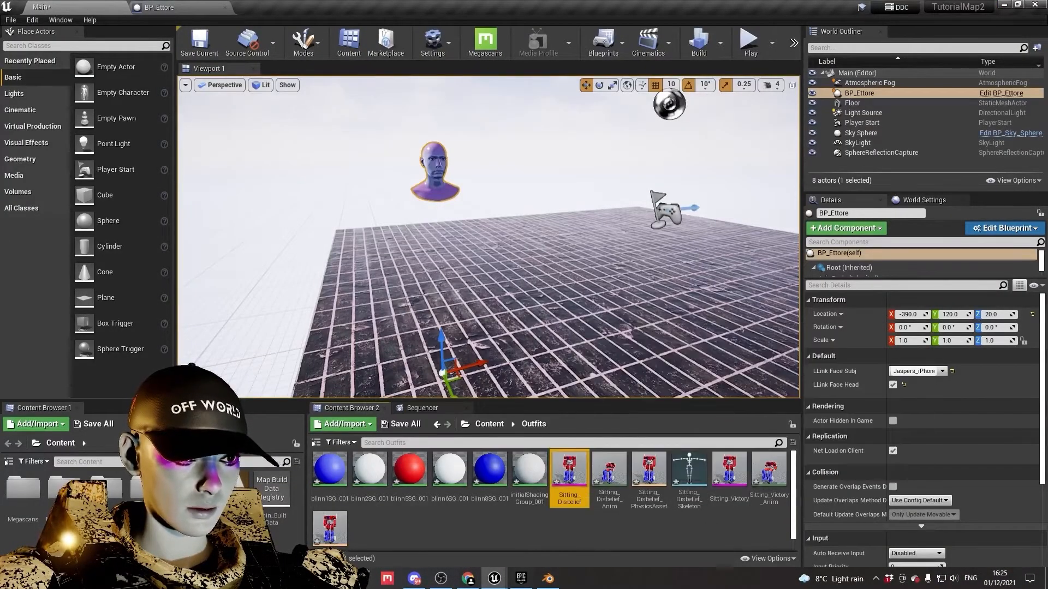
mouse_move(569, 468)
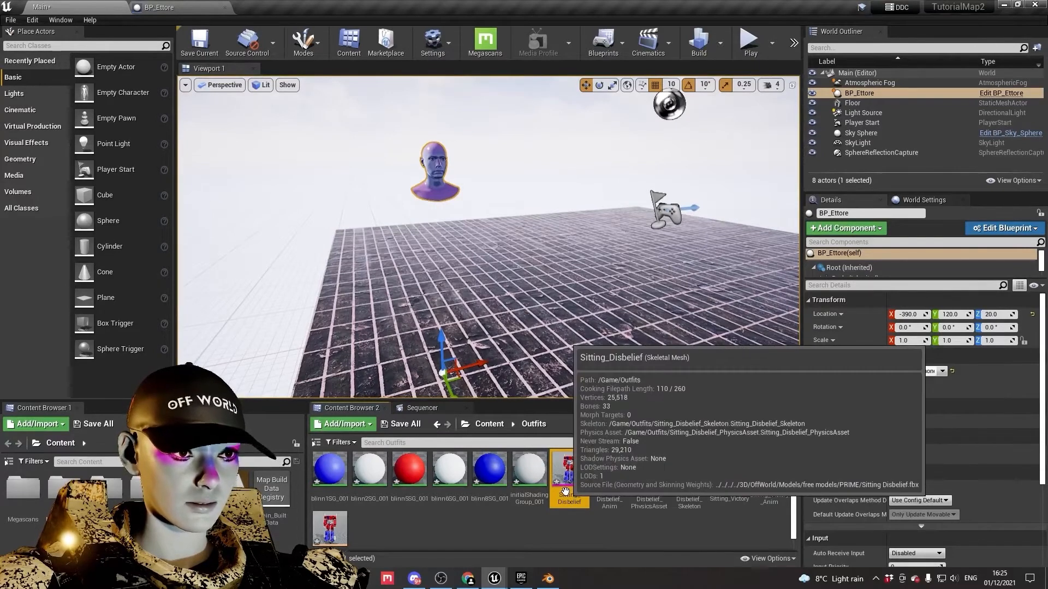
right_click(568, 500)
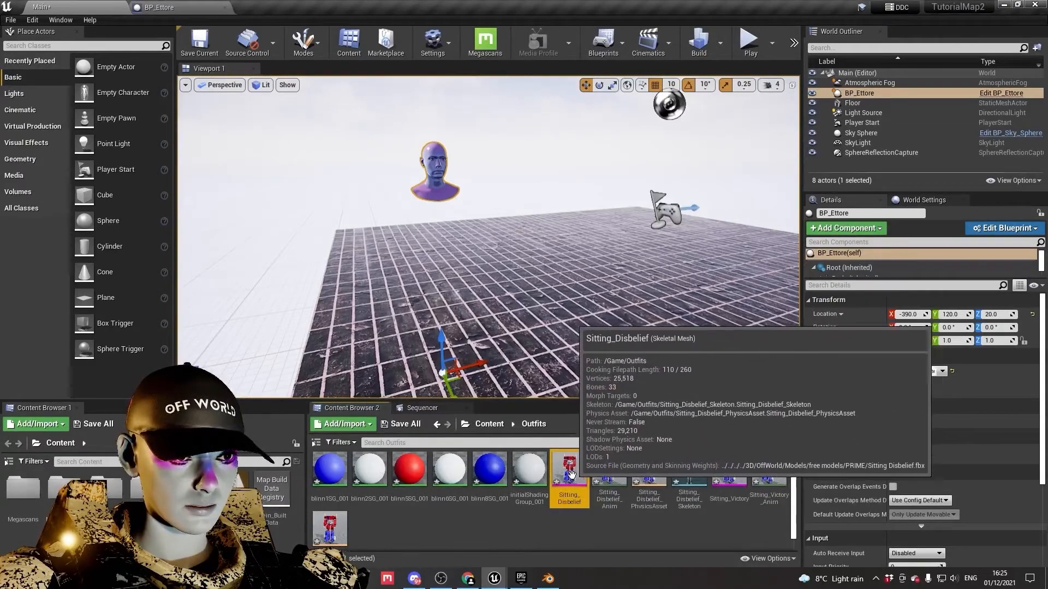
right_click(568, 468)
text(PRIme)
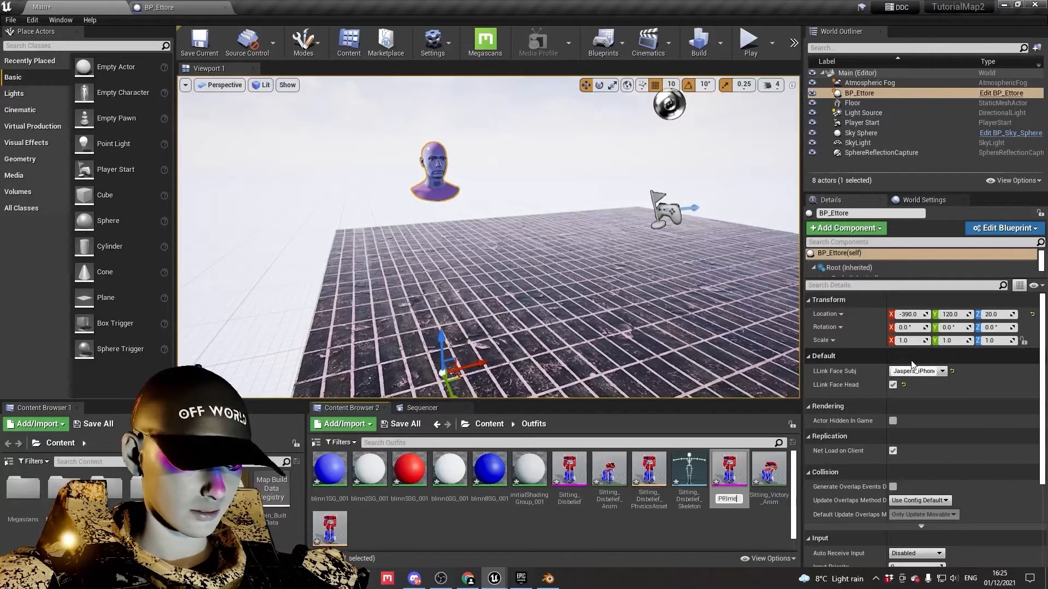
mouse_move(568, 467)
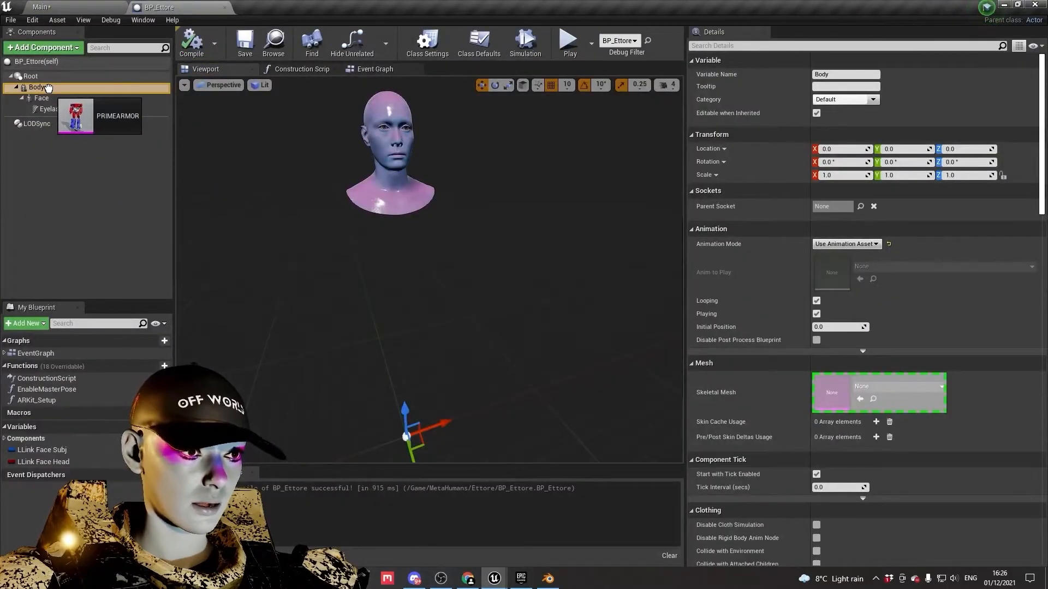
Add PRIMEARMOR to the BP_Ettore Components panel and select the new component
click(59, 120)
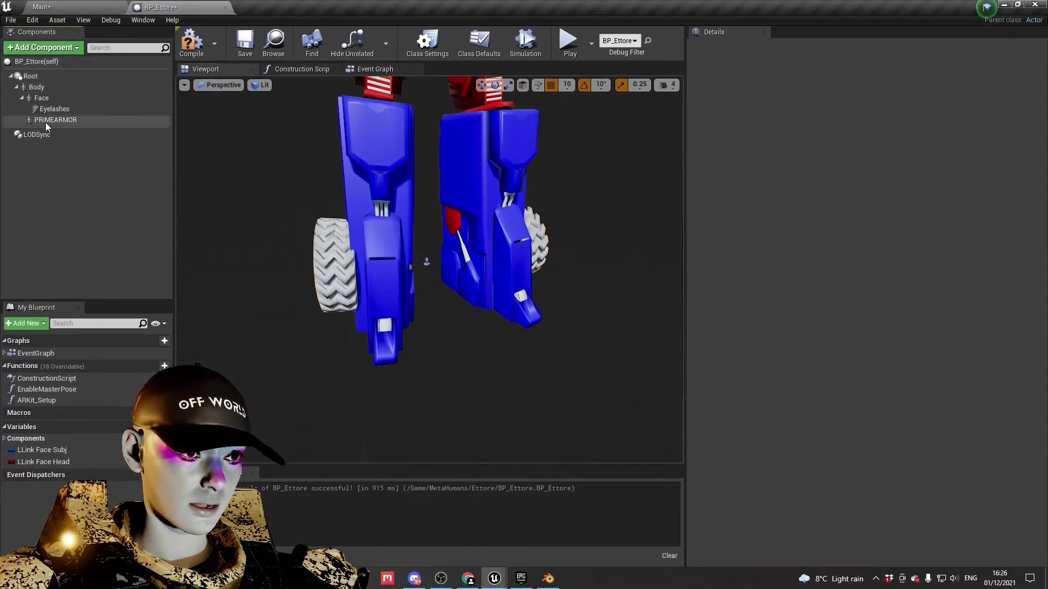
click(56, 120)
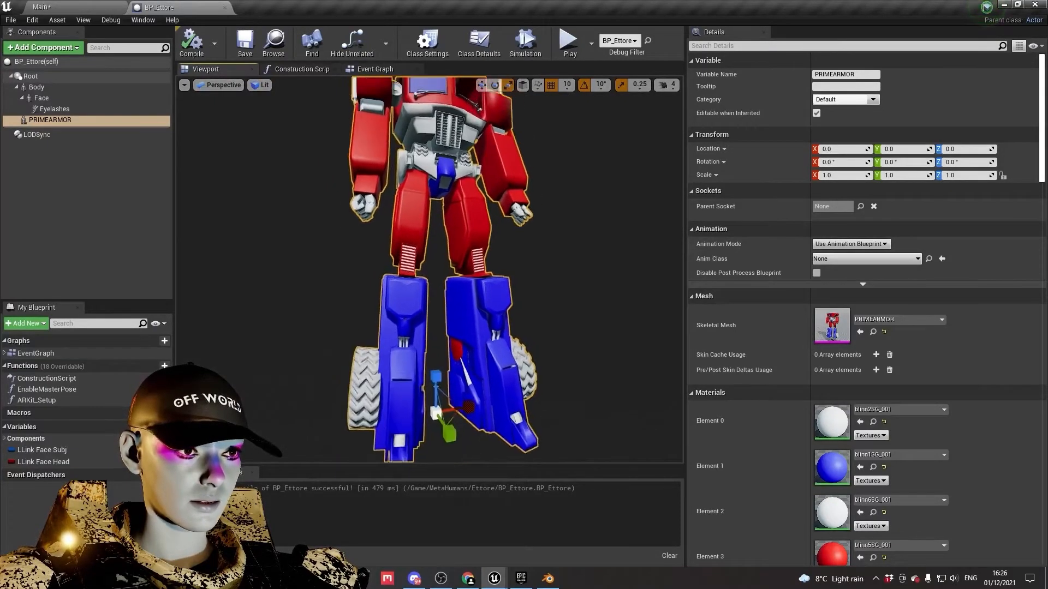
Set PRIMEARMOR scale to 0.25, drag it below the head, and undo the move
text(0.25)
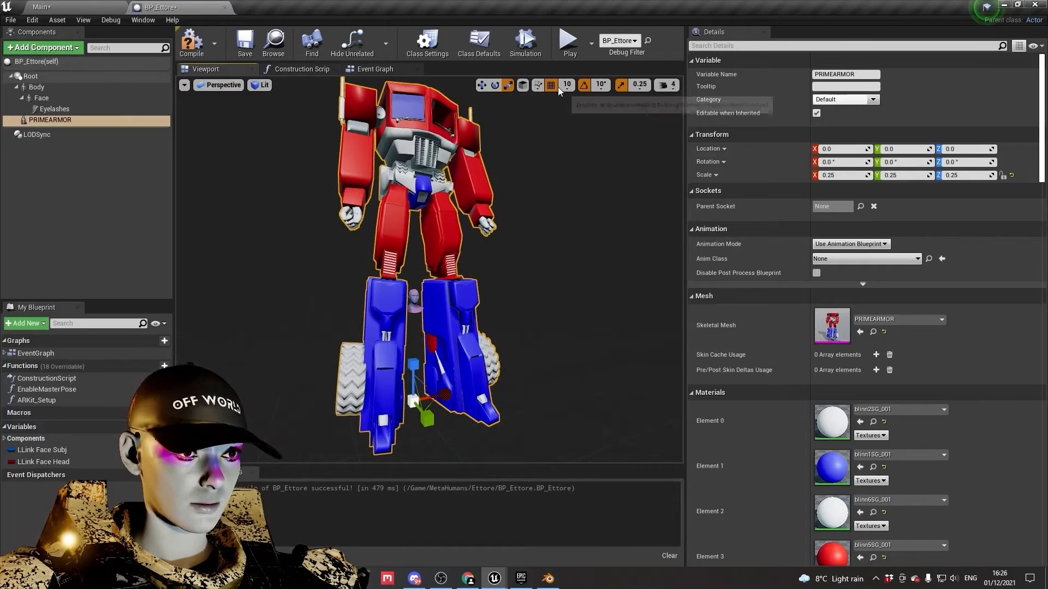
mouse_move(622, 86)
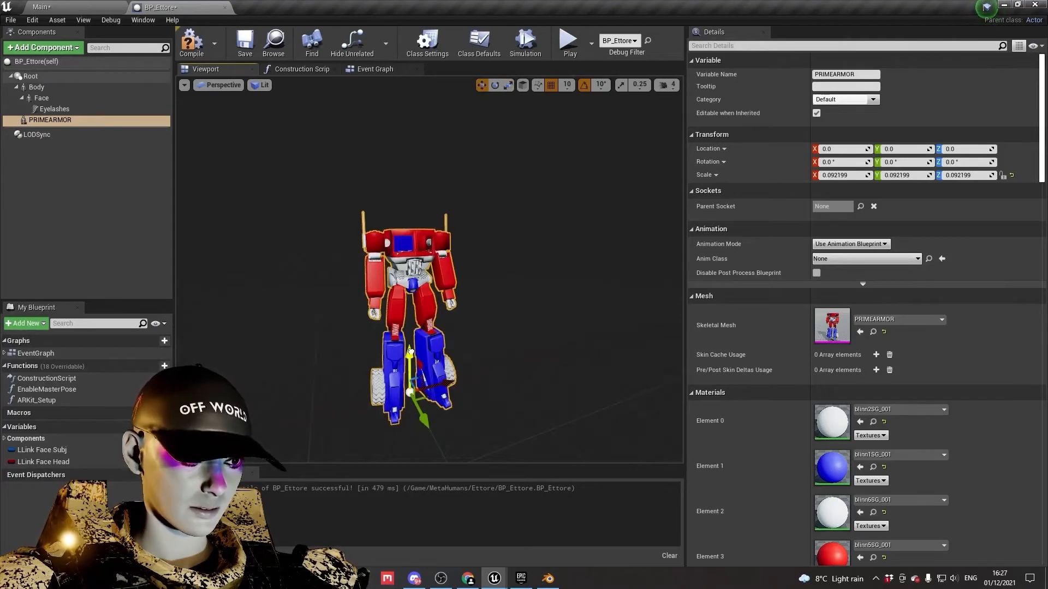
drag(409, 351, 384, 311)
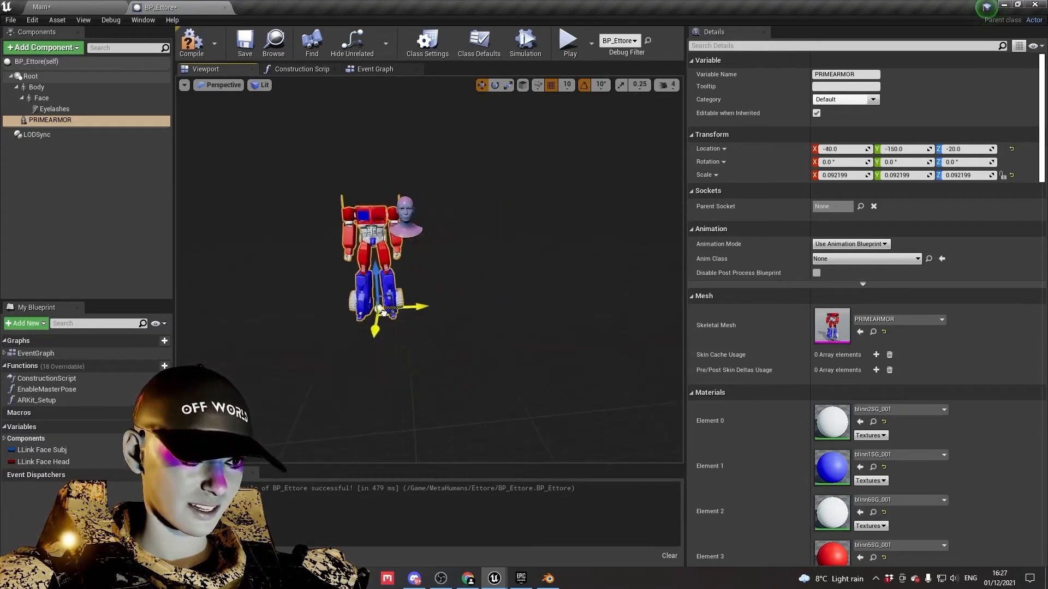
key(ctrl+z)
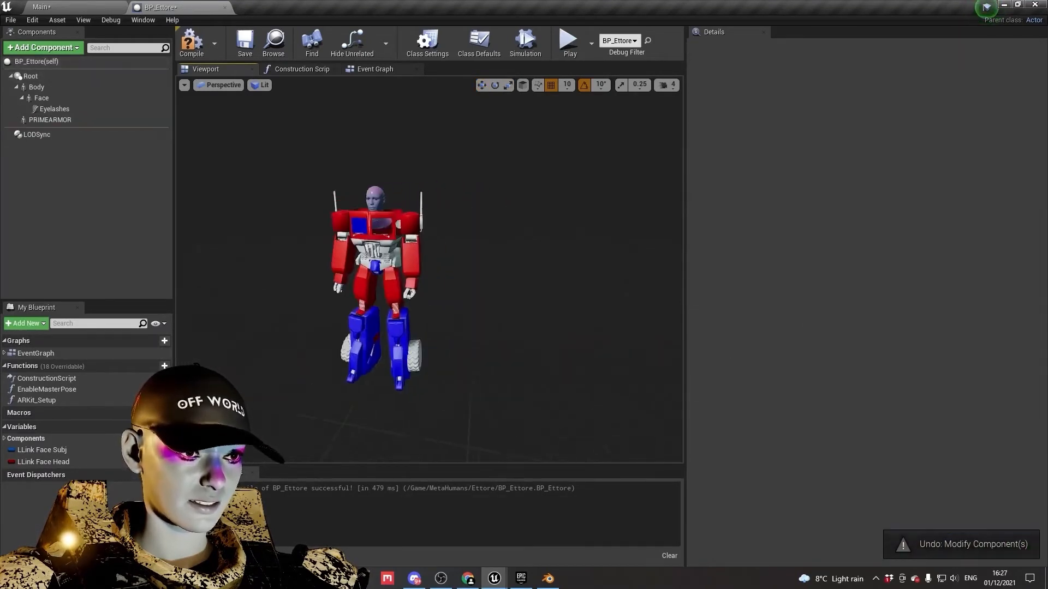